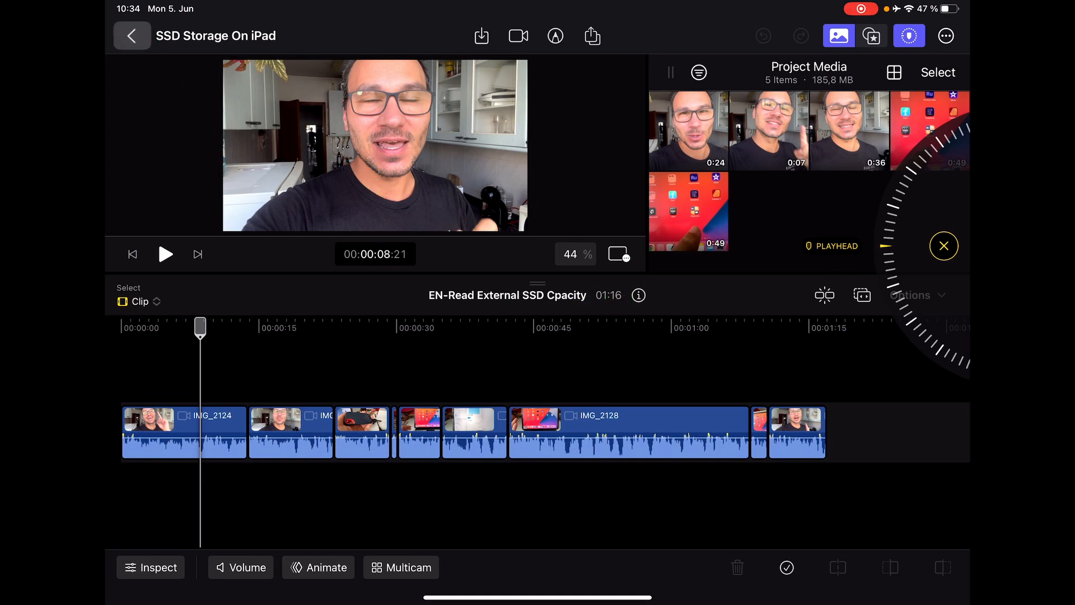
Go back from the editor to the All Projects list
{"action": "left_click", "coordinate": [132, 36]}
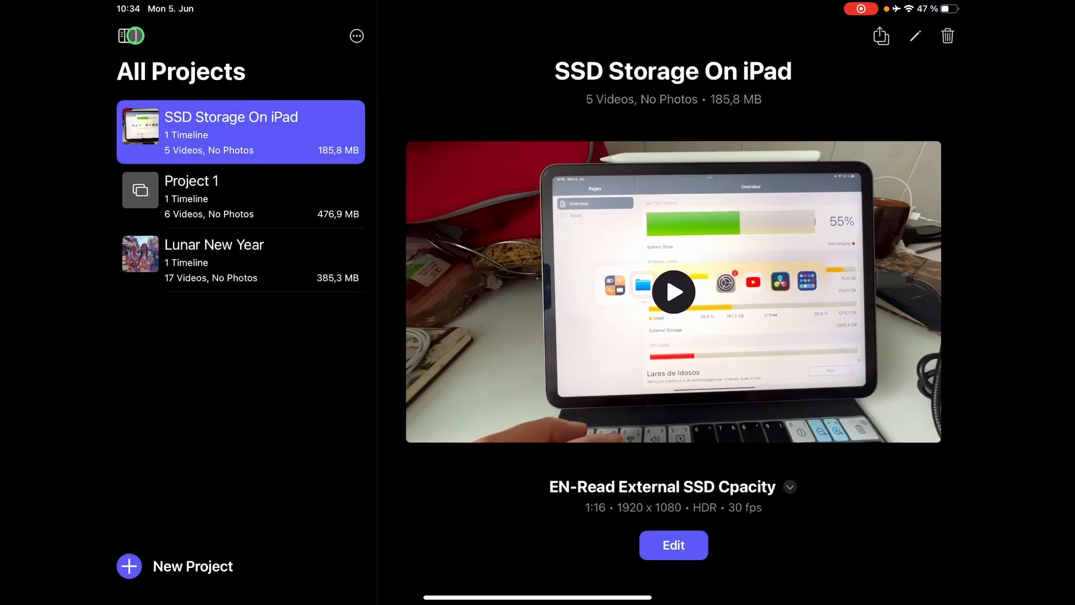
Show the project's timelines and duplicate 'EN-Read External SSD Cpacity'
{"action": "left_click", "coordinate": [130, 36]}
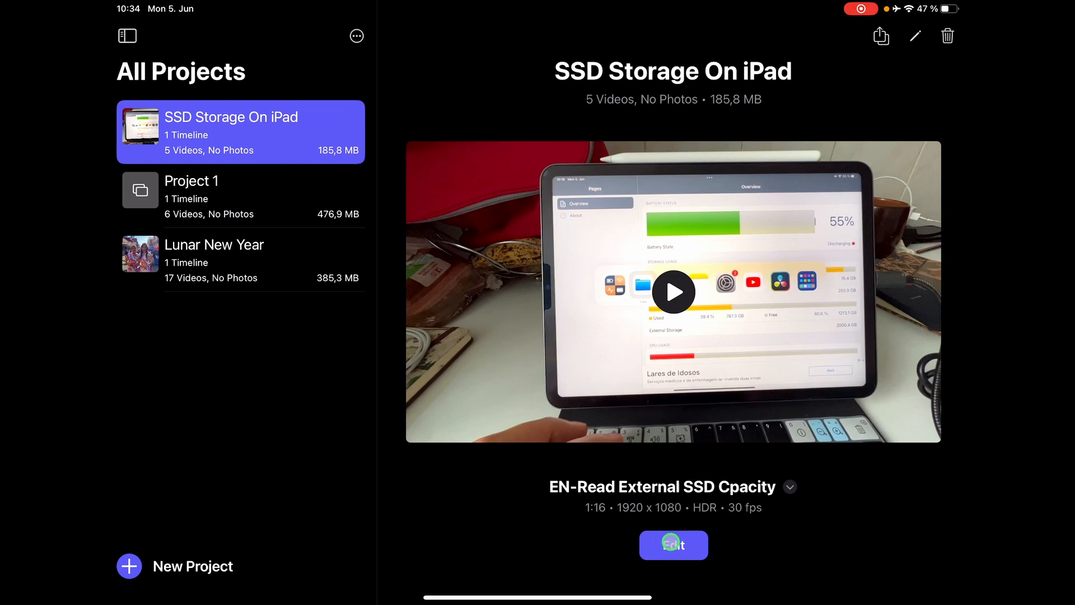
{"action": "left_click", "coordinate": [790, 488]}
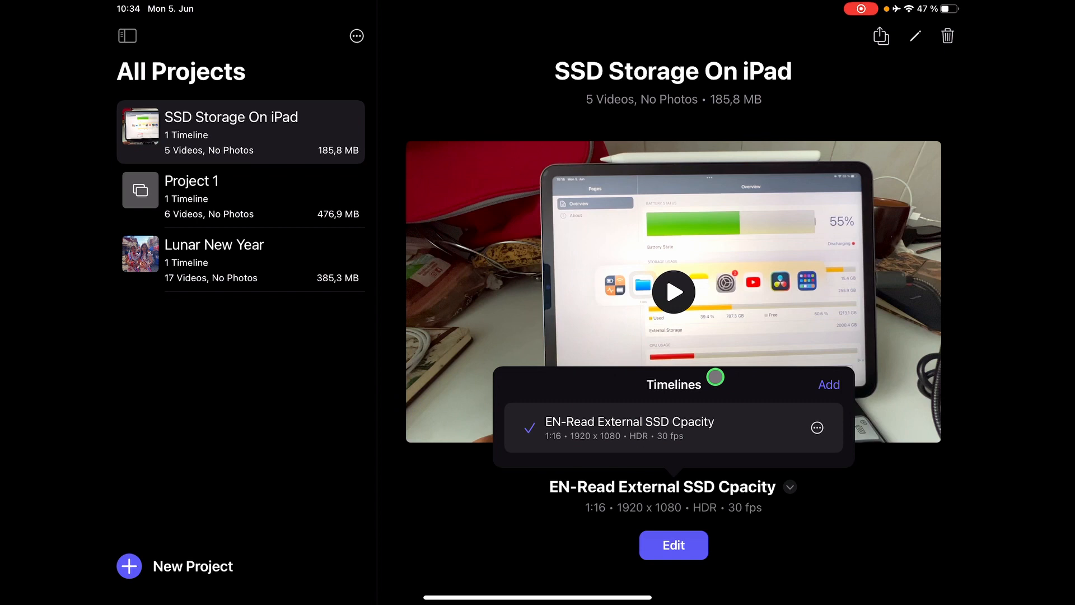
{"action": "left_click", "coordinate": [816, 426]}
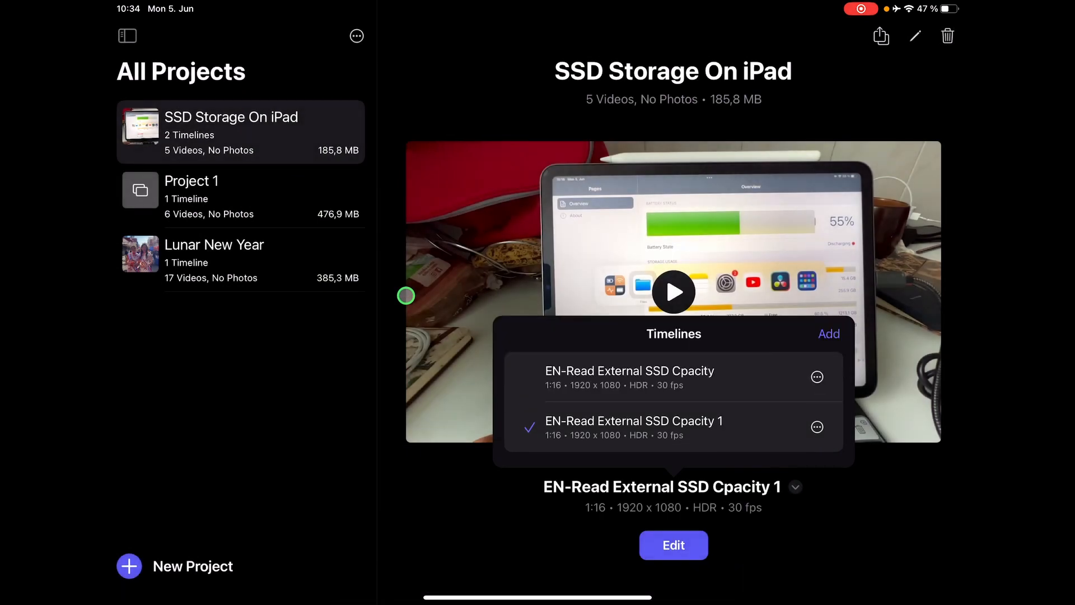
Rename the copy 'DE-Read External SSD Cpacity' in Timeline Options, select it and open it in the editor
{"action": "left_click", "coordinate": [817, 426]}
{"action": "type", "text": "DE-Read External SSD Cpacity"}
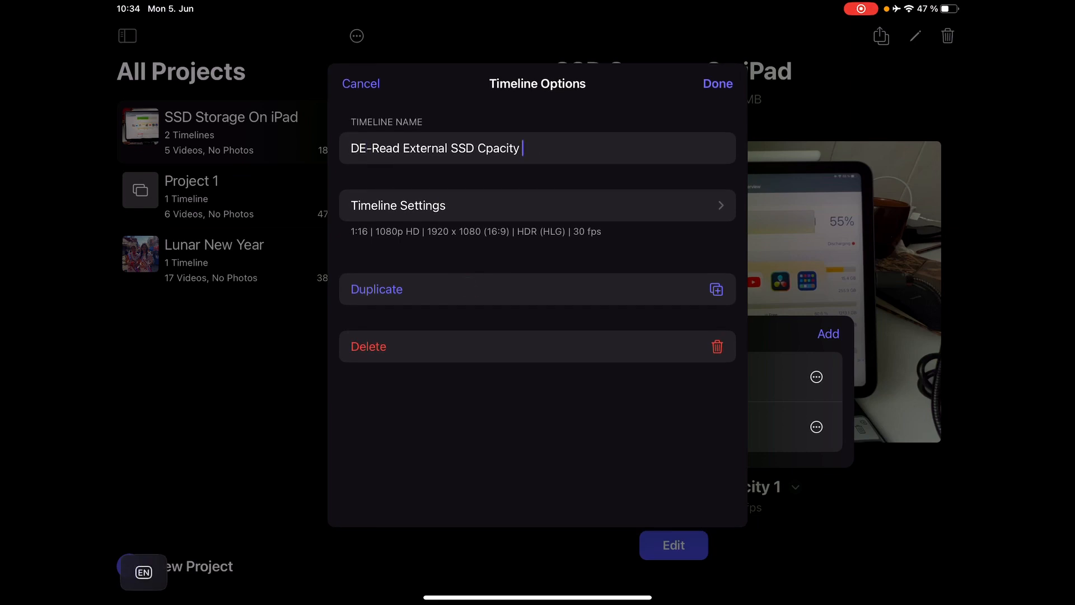
{"action": "left_click", "coordinate": [716, 83]}
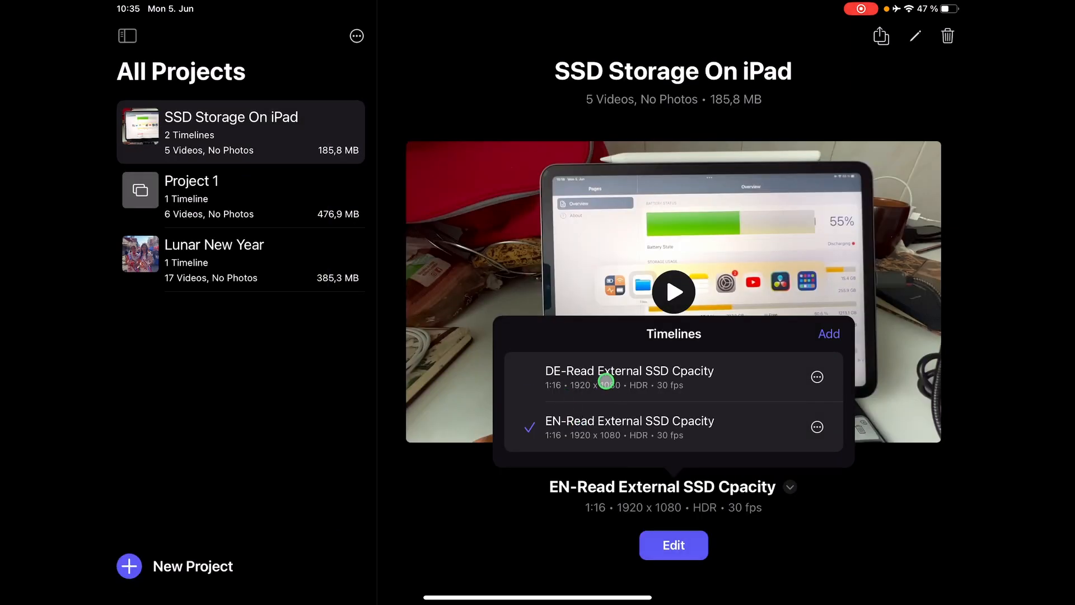
{"action": "left_click", "coordinate": [629, 377]}
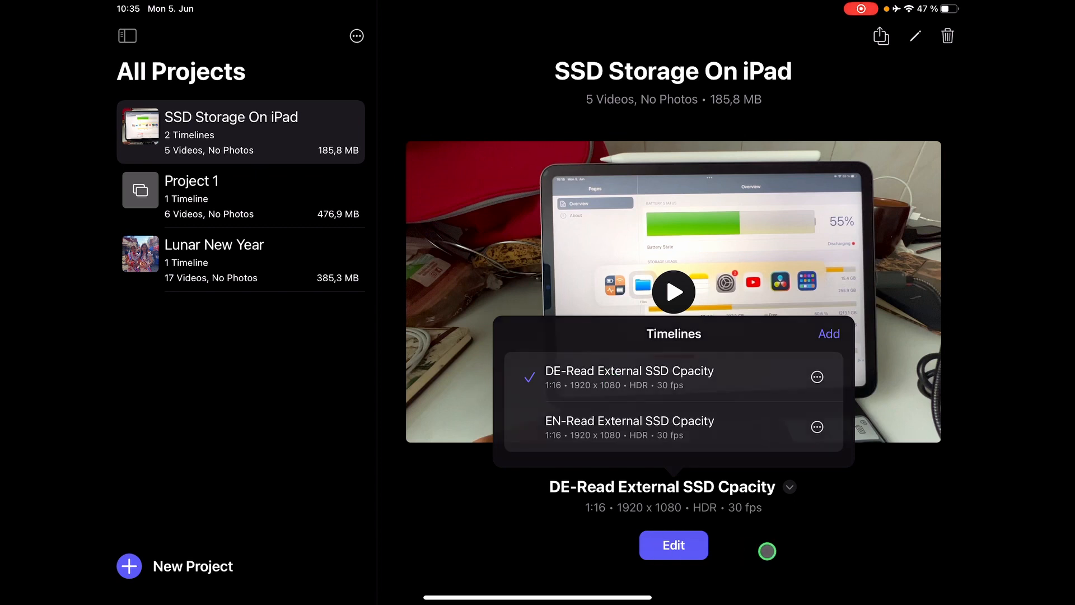
{"action": "left_click", "coordinate": [673, 546]}
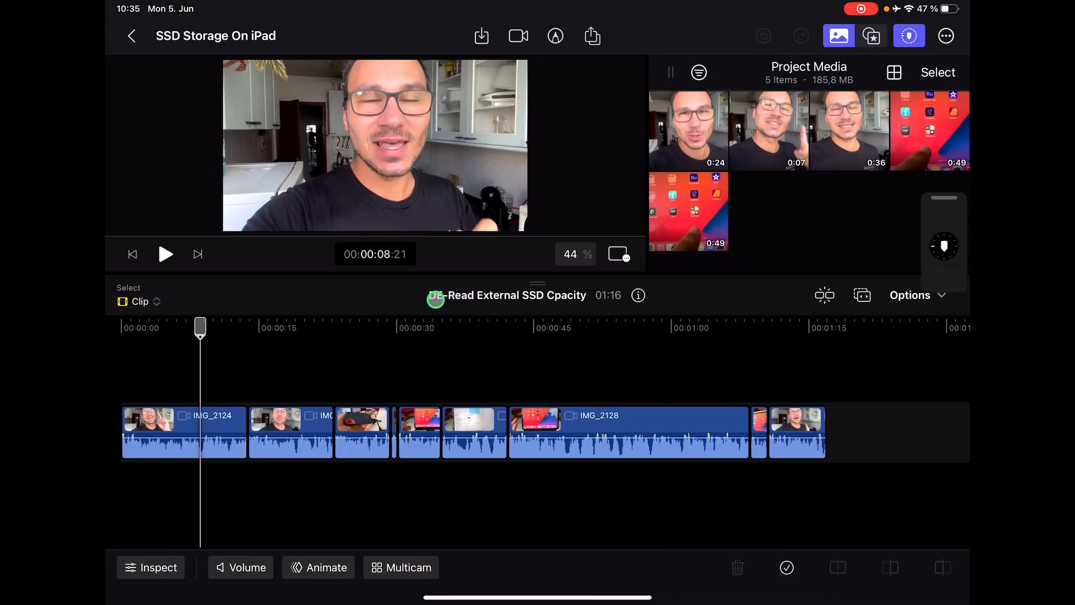